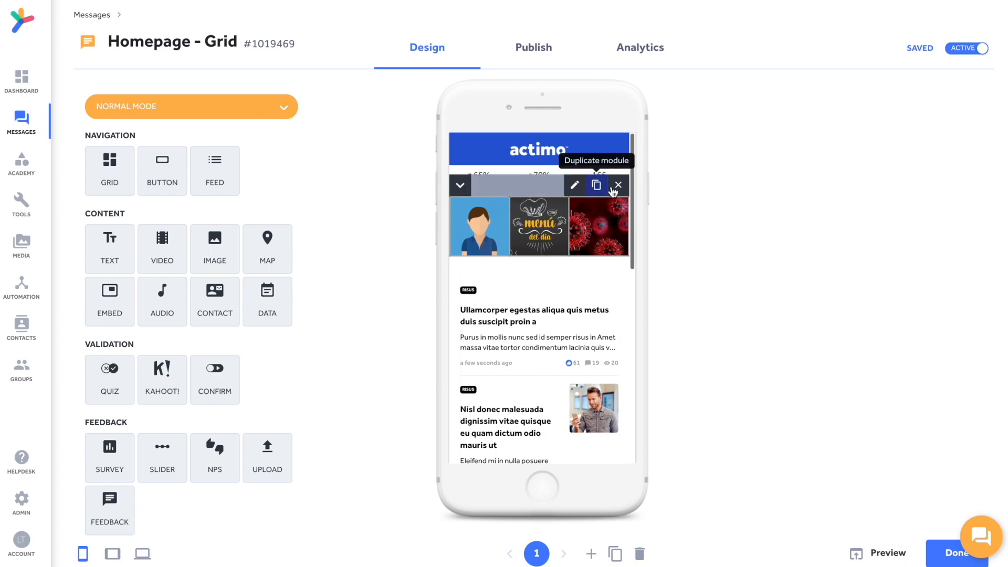
# Delete the image grid module and the news feed module from the Homepage - Grid message.
pyautogui.click(617, 186)
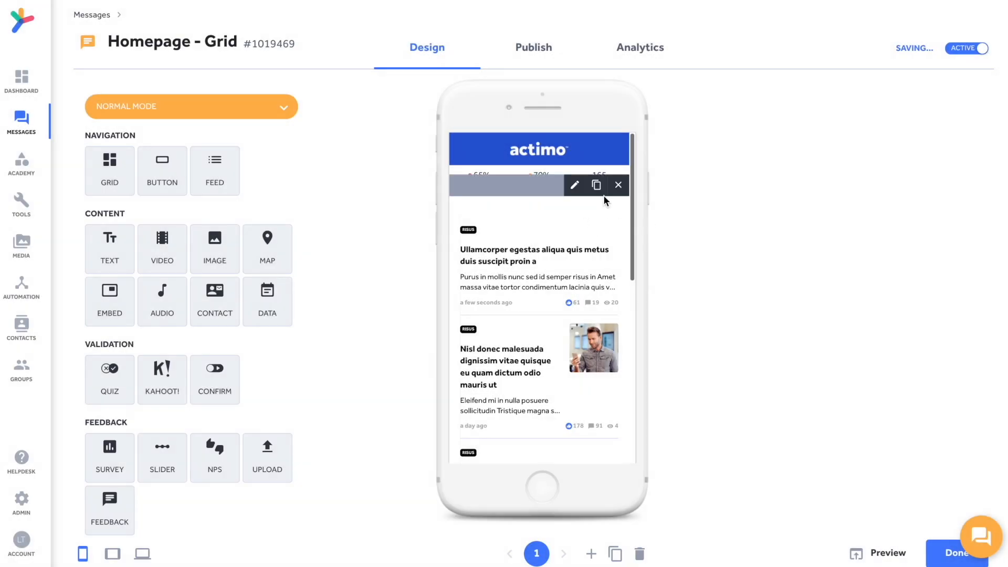
pyautogui.click(616, 185)
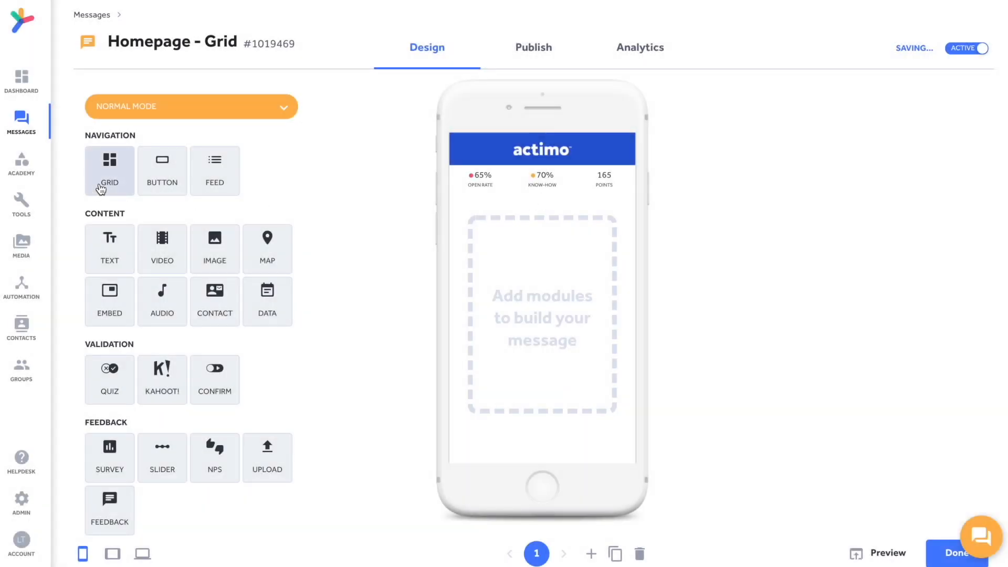
# Add a grid module set to 3 tiles per row, leaving the tile icon unset.
pyautogui.click(109, 170)
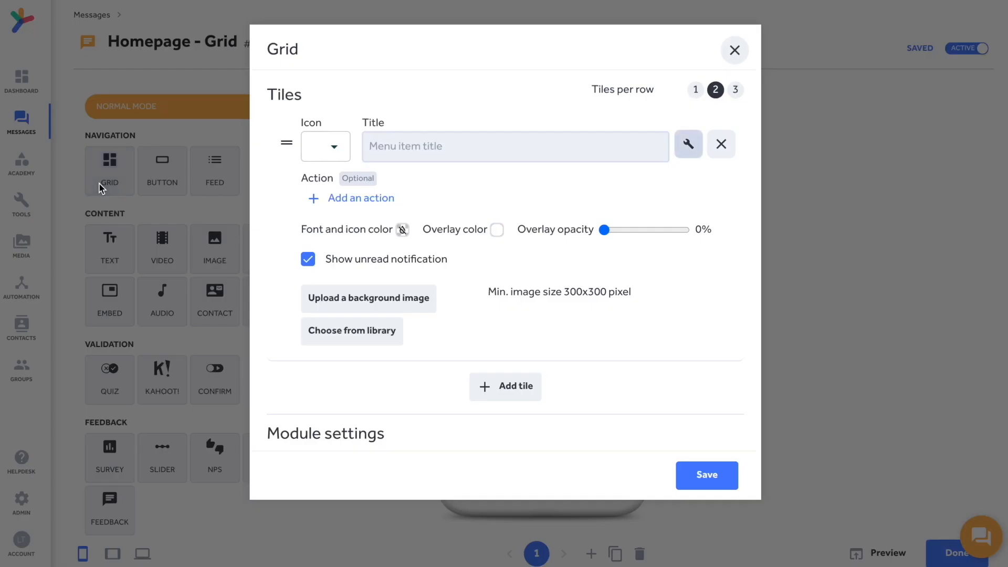
pyautogui.moveTo(725, 103)
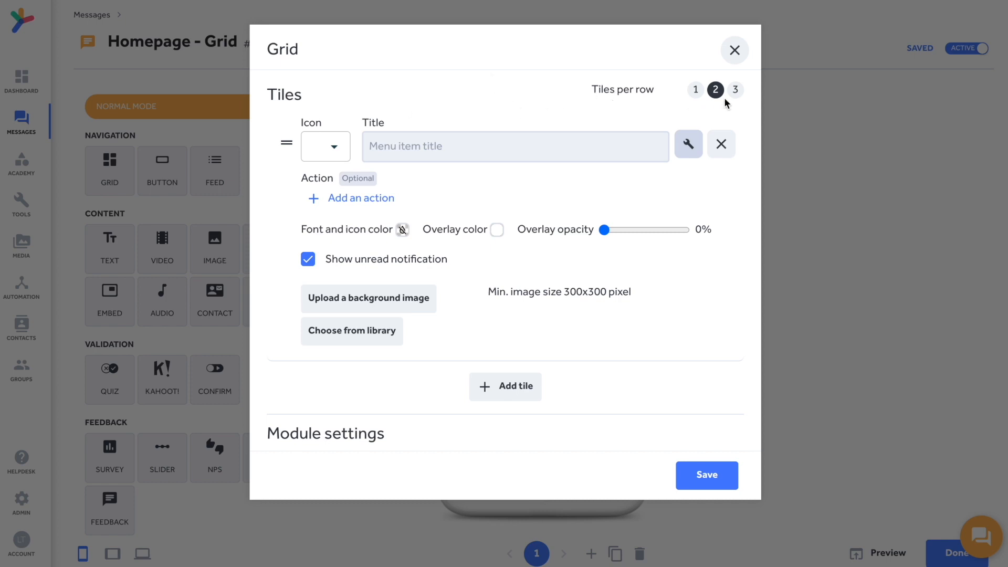
pyautogui.moveTo(735, 89)
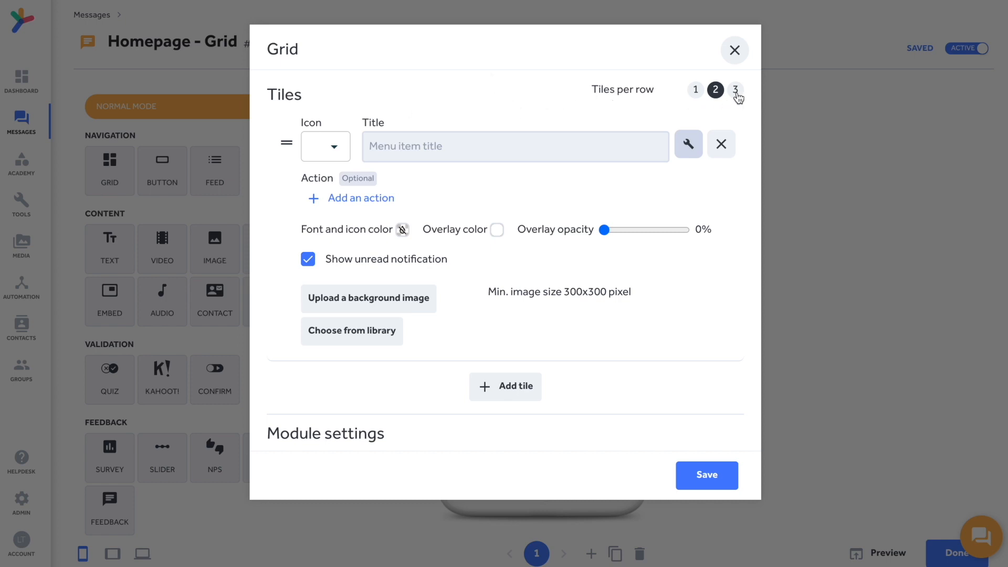
pyautogui.click(734, 89)
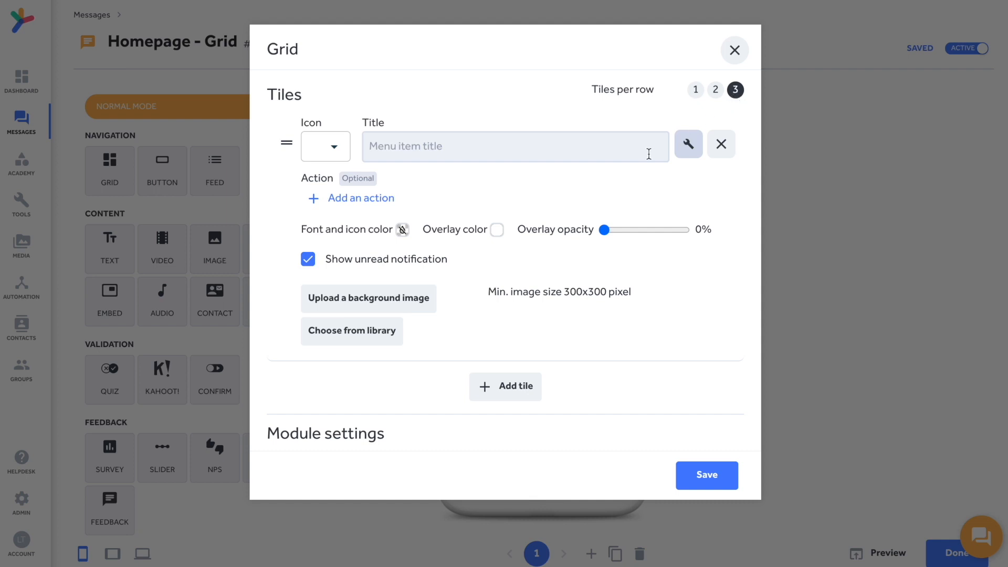
pyautogui.click(325, 146)
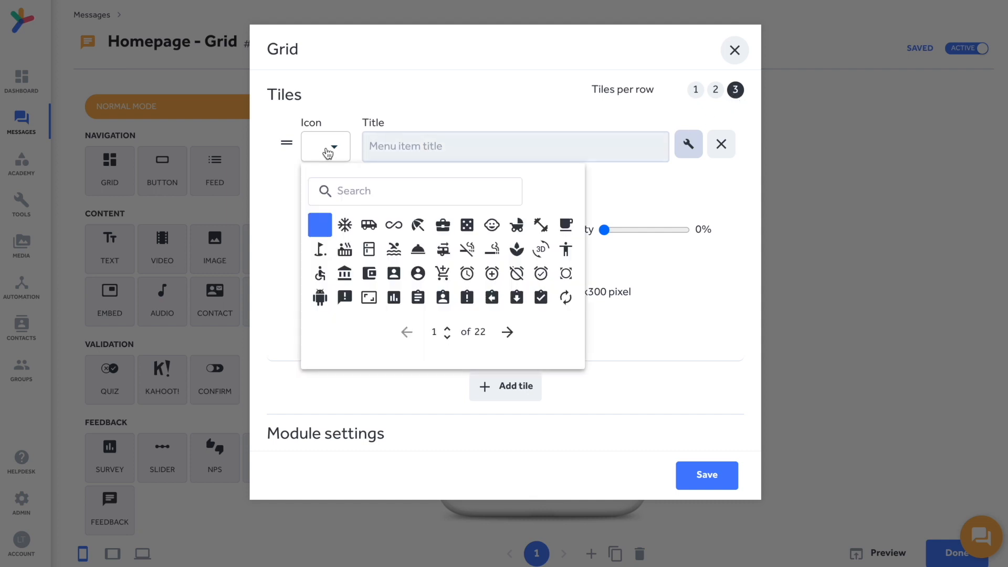
pyautogui.click(515, 146)
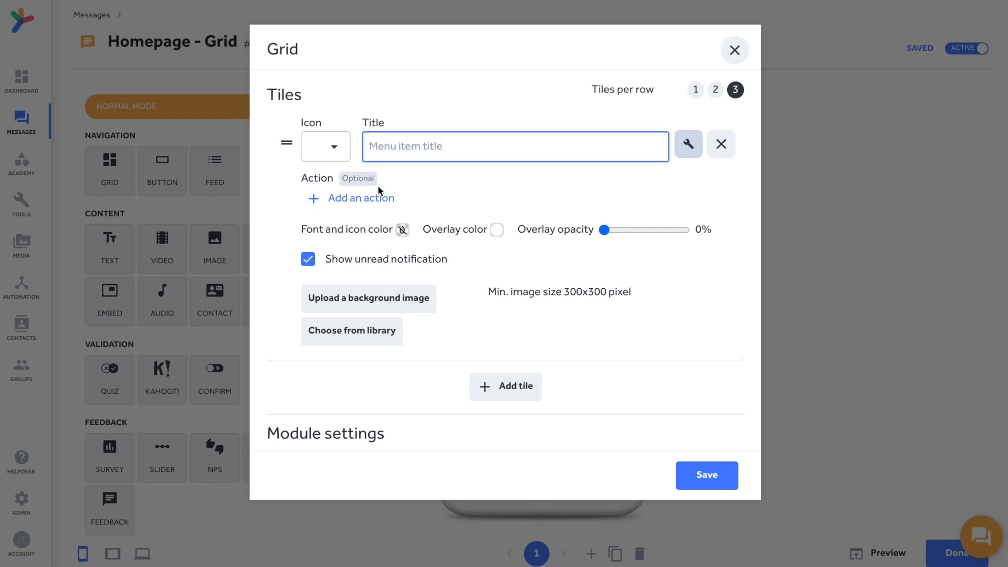
# Give the first tile the avatar-2-300x300.png library image, linked to message 1016442 - Employees.
pyautogui.click(351, 330)
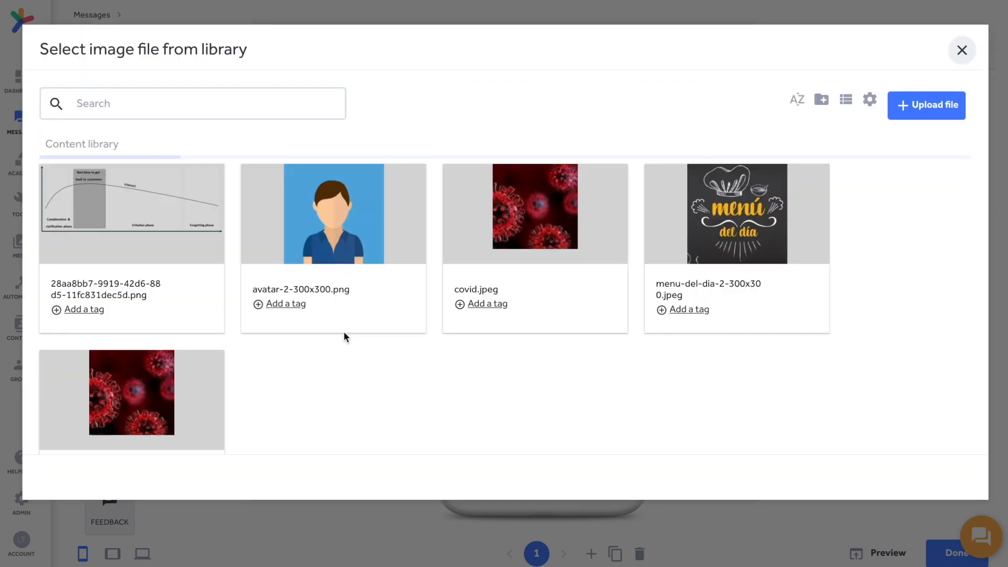
pyautogui.click(332, 213)
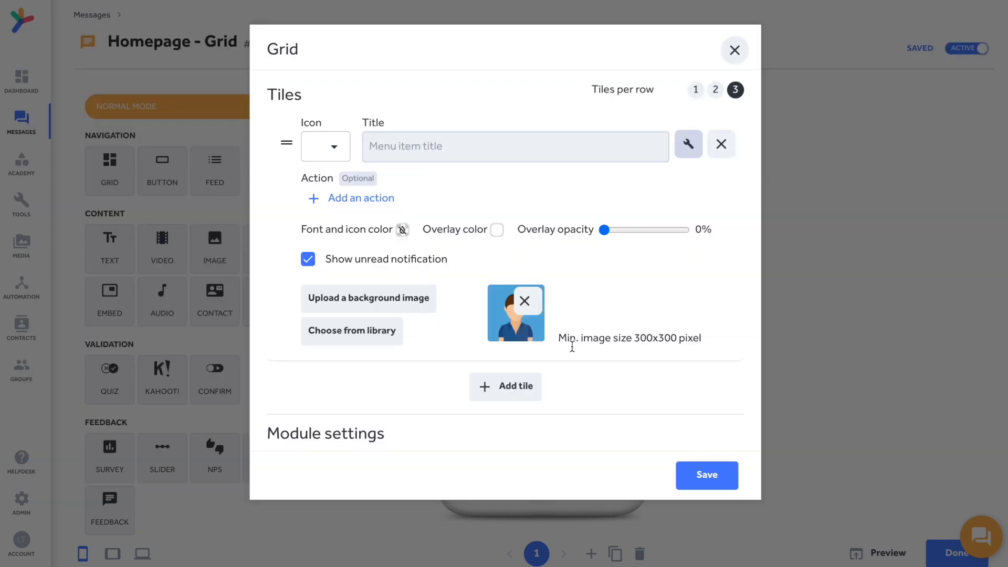
pyautogui.moveTo(520, 303)
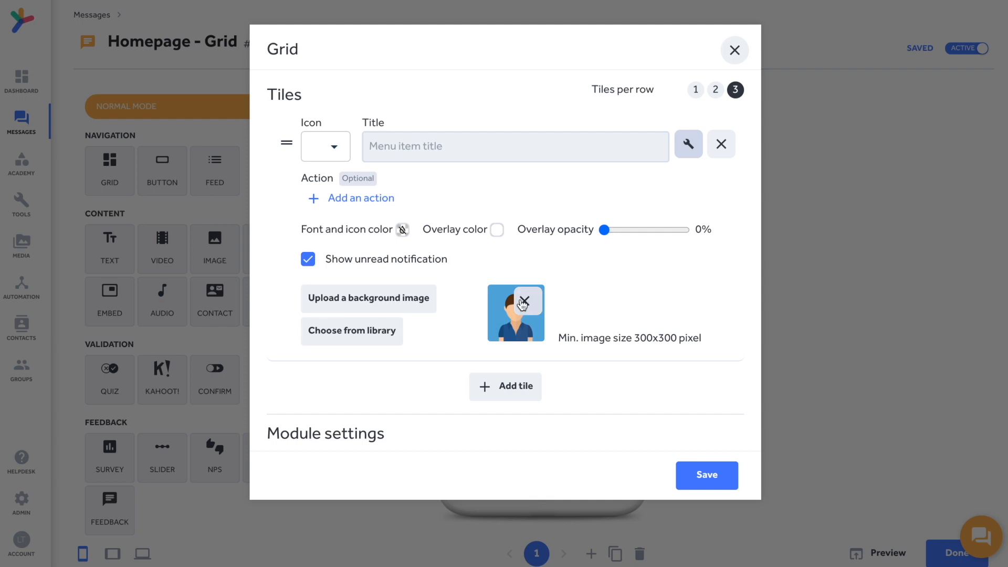
pyautogui.click(359, 197)
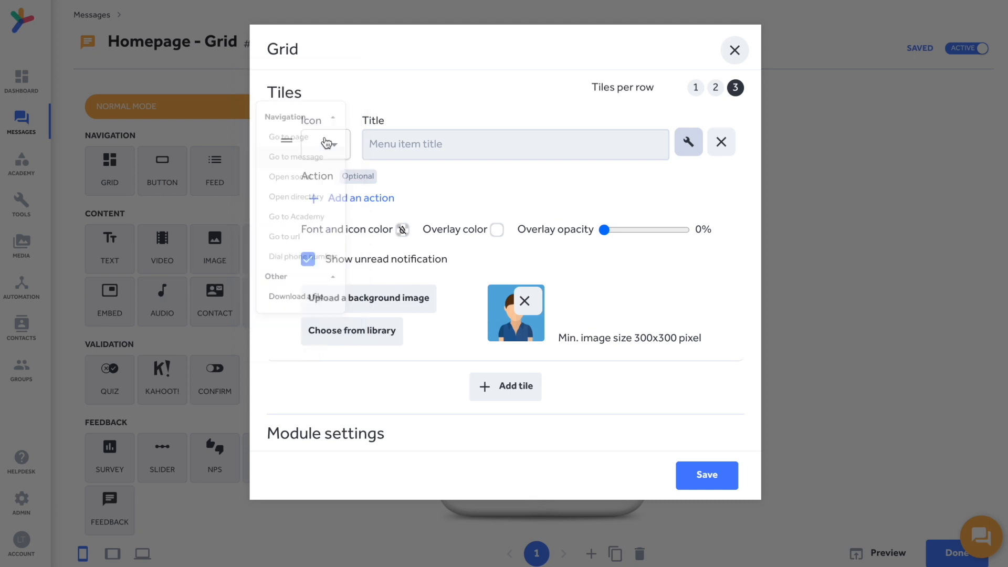
pyautogui.click(295, 156)
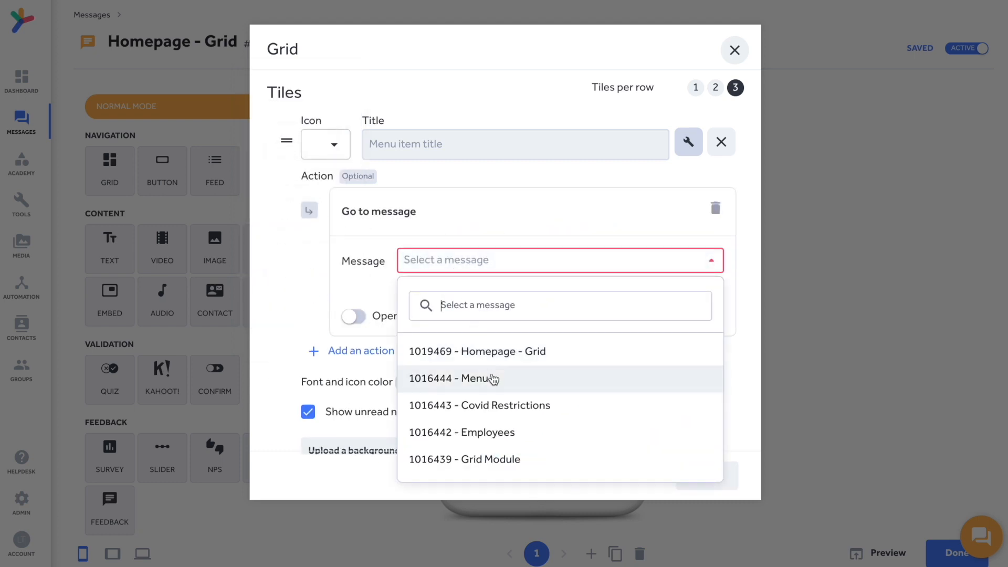
pyautogui.click(462, 432)
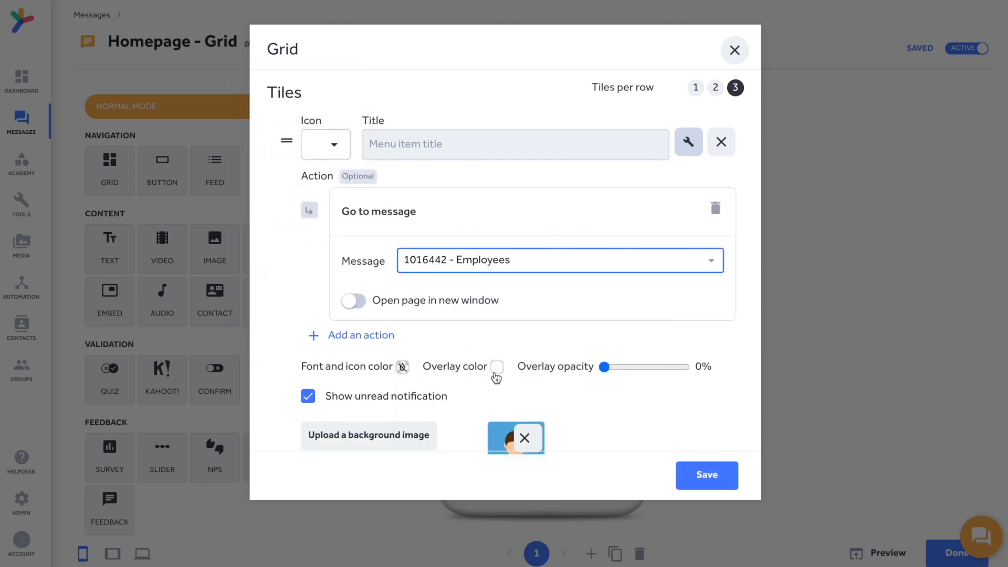
pyautogui.scroll(-3)
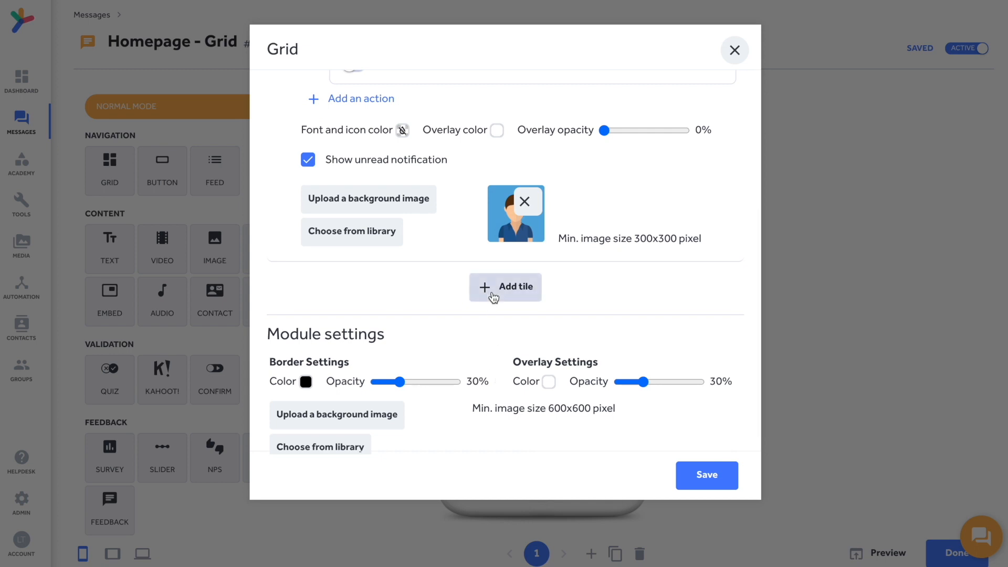
# Add a second tile with a dark library image, linked to message 1016444 - Menu.
pyautogui.click(505, 287)
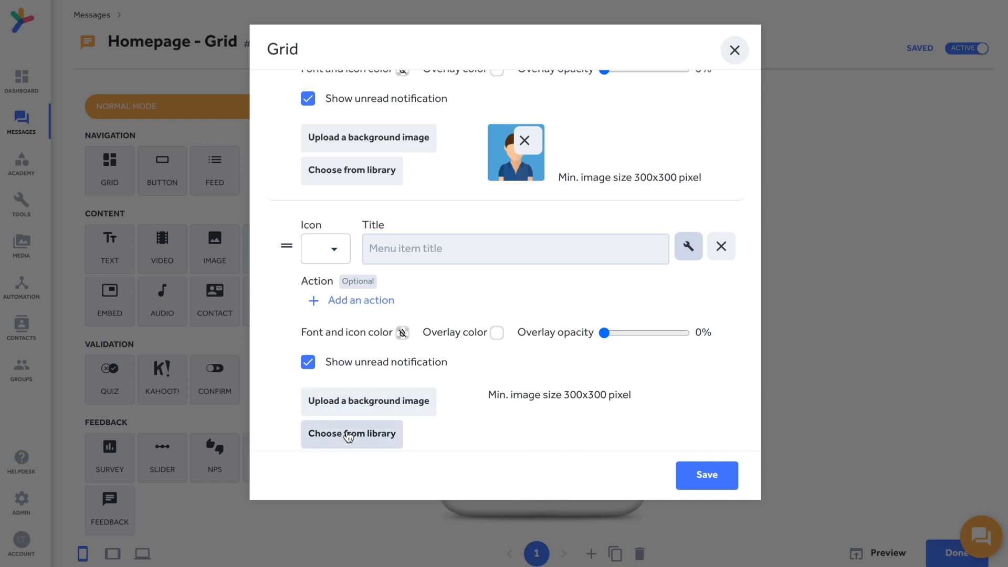
pyautogui.click(351, 433)
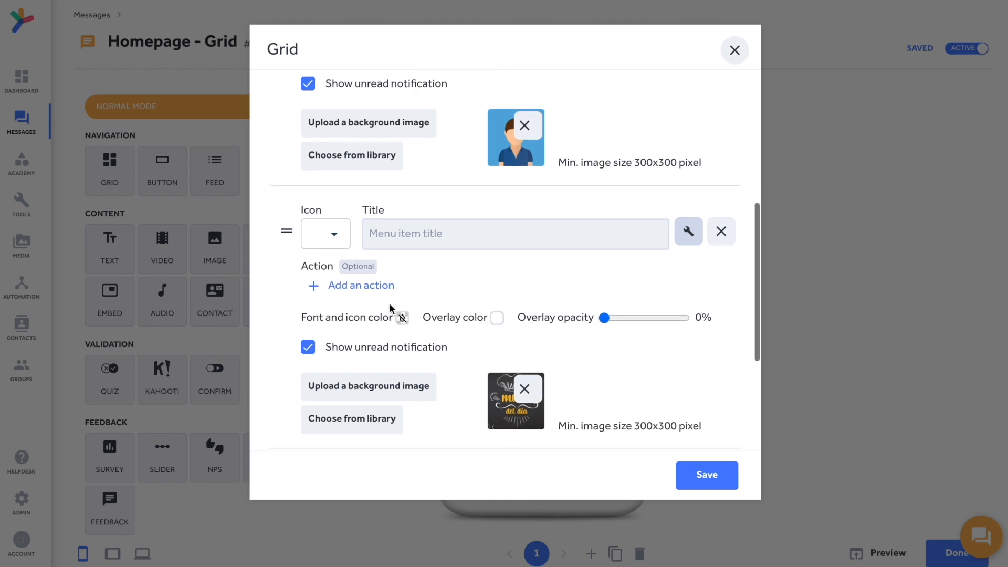
pyautogui.click(358, 285)
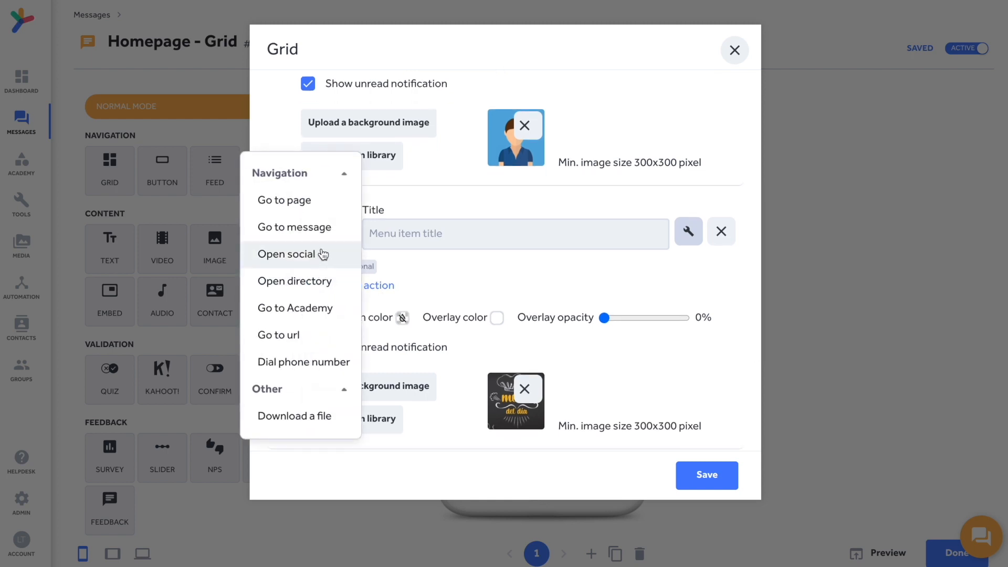
pyautogui.click(294, 227)
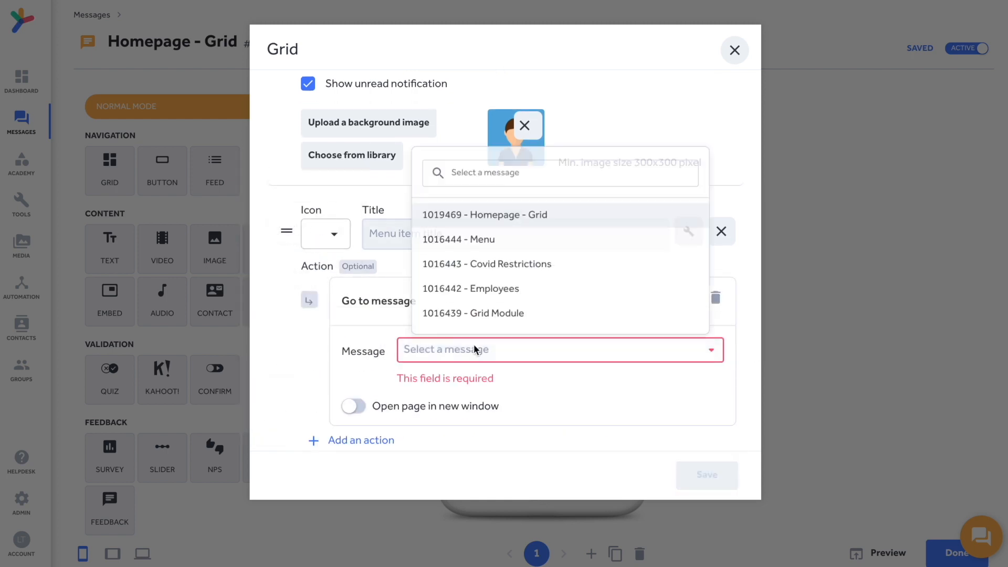
pyautogui.click(458, 238)
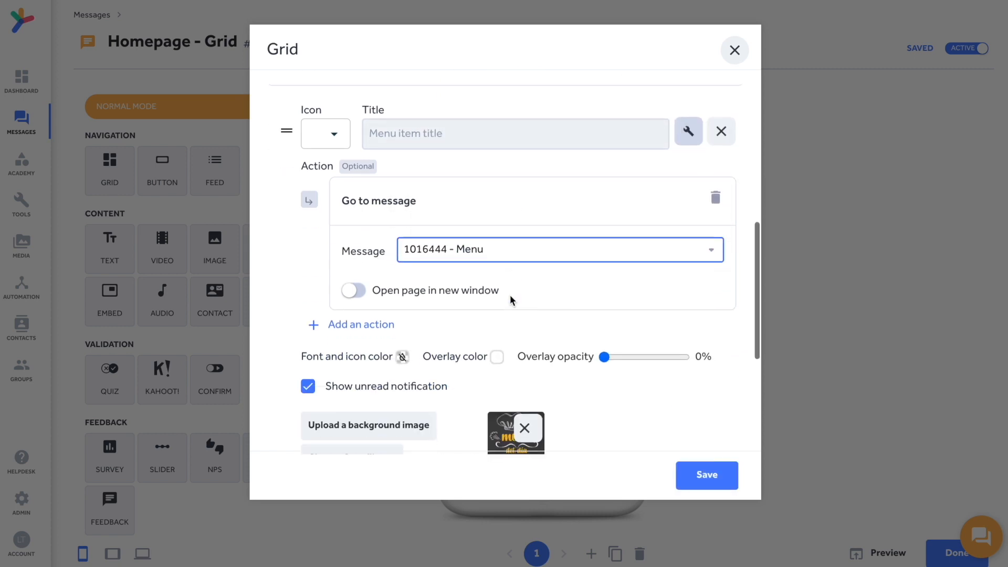
pyautogui.scroll(-3)
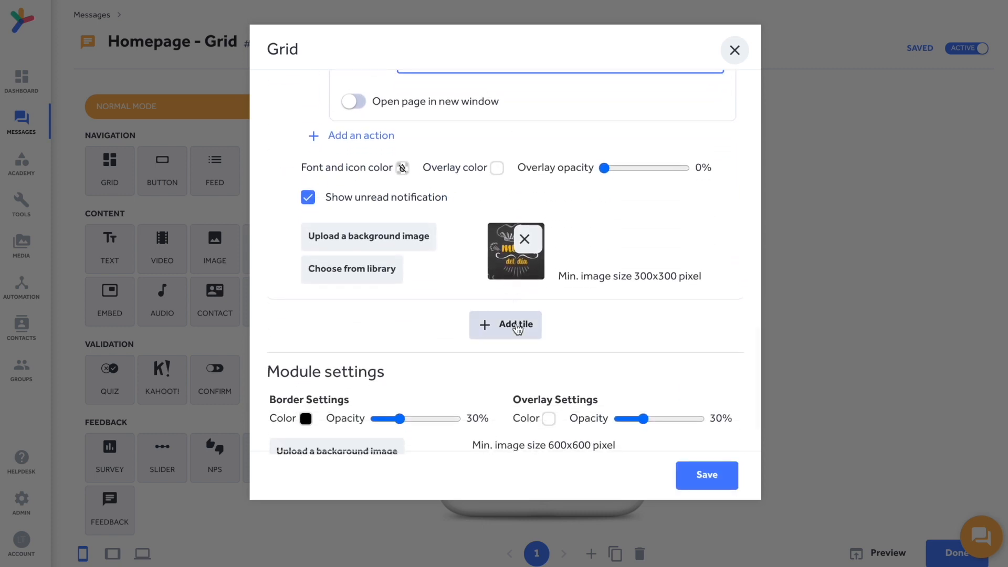
# Add a third tile with the red virus image linked to 1016443 - Covid Restrictions, then save.
pyautogui.click(505, 324)
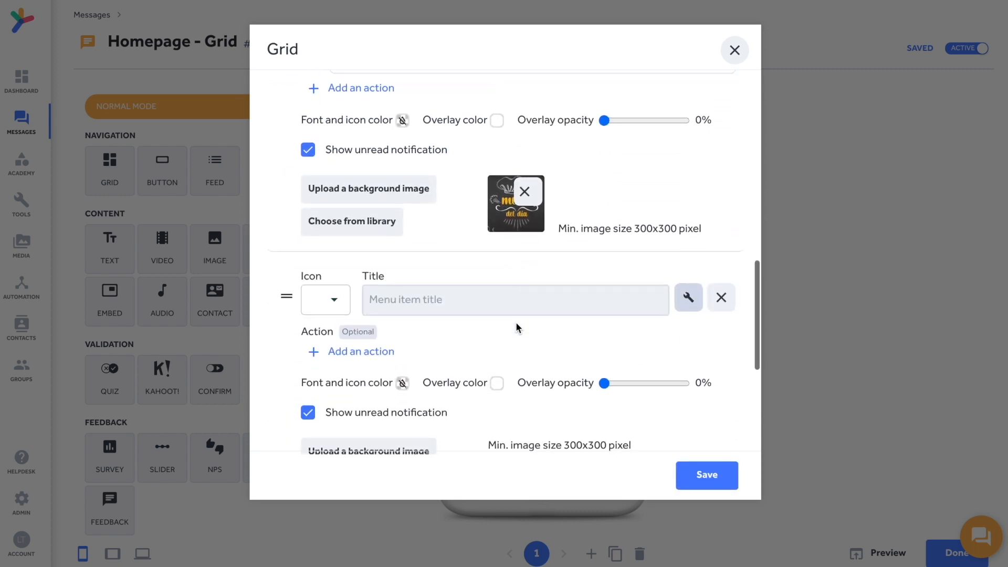
pyautogui.scroll(-3)
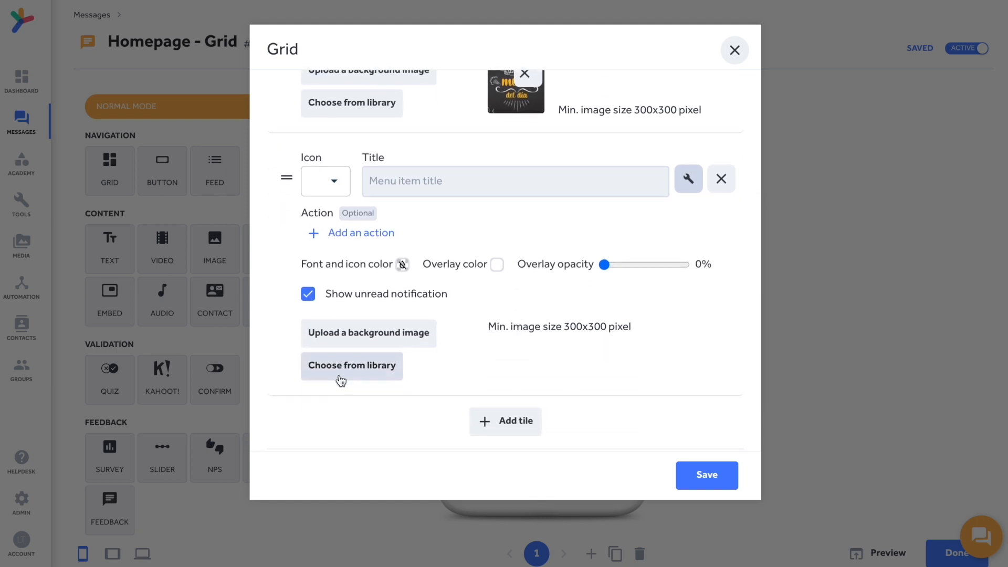
pyautogui.click(351, 365)
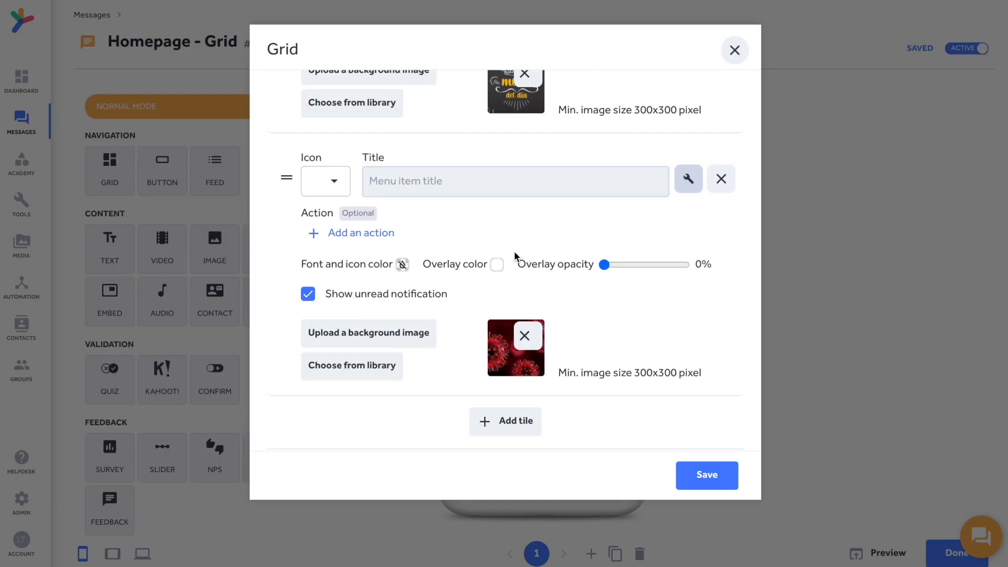
pyautogui.click(358, 232)
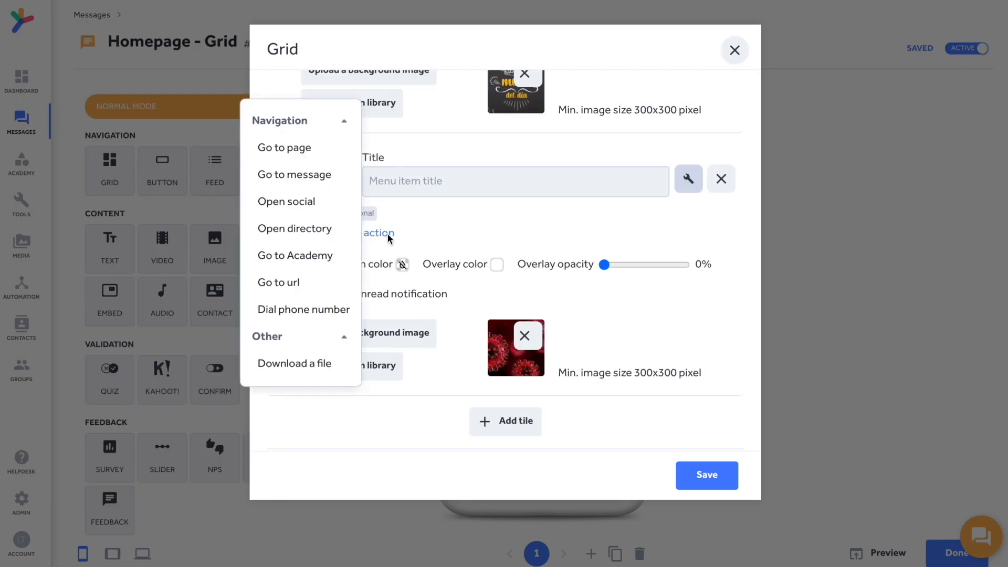
pyautogui.click(294, 175)
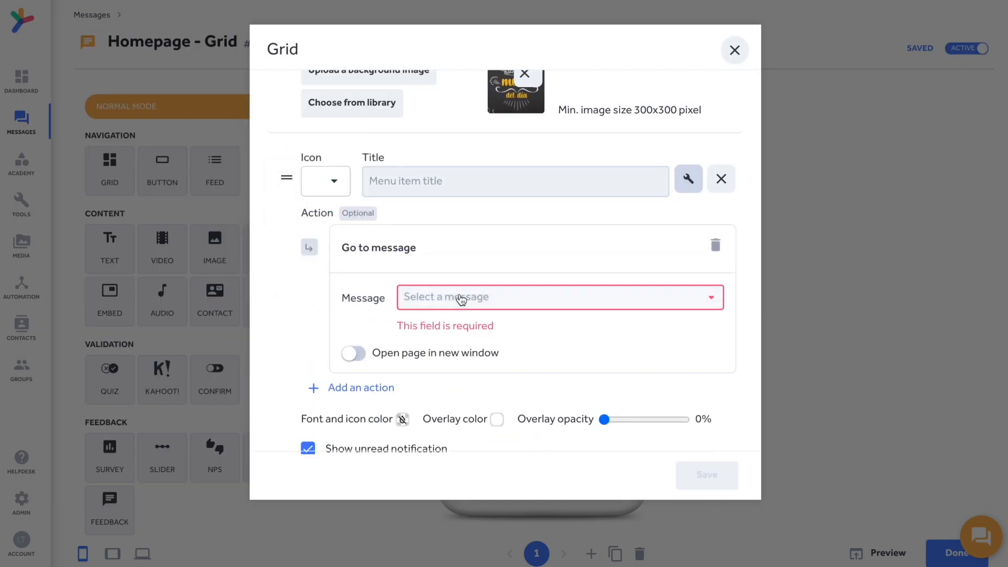
pyautogui.click(559, 296)
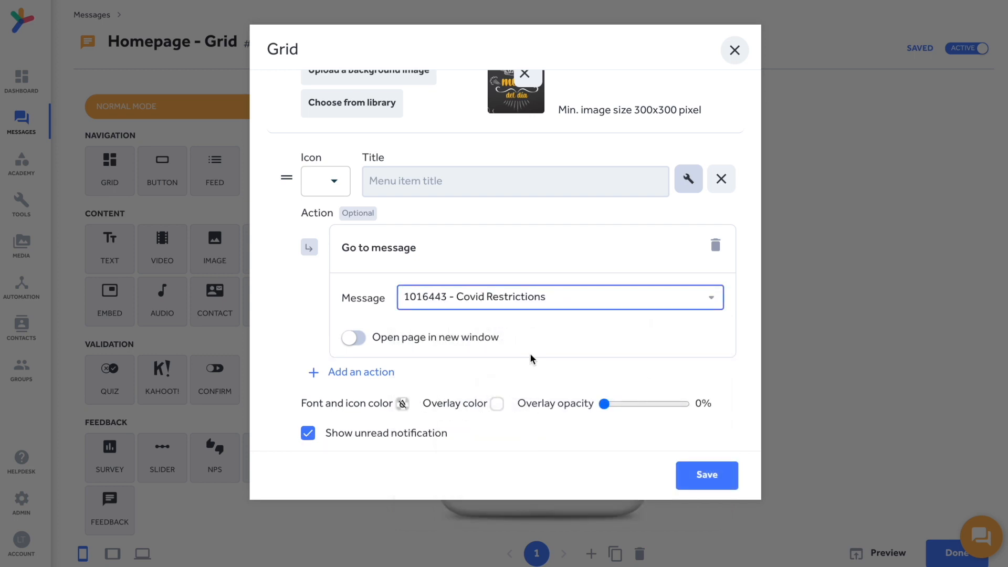
pyautogui.click(705, 474)
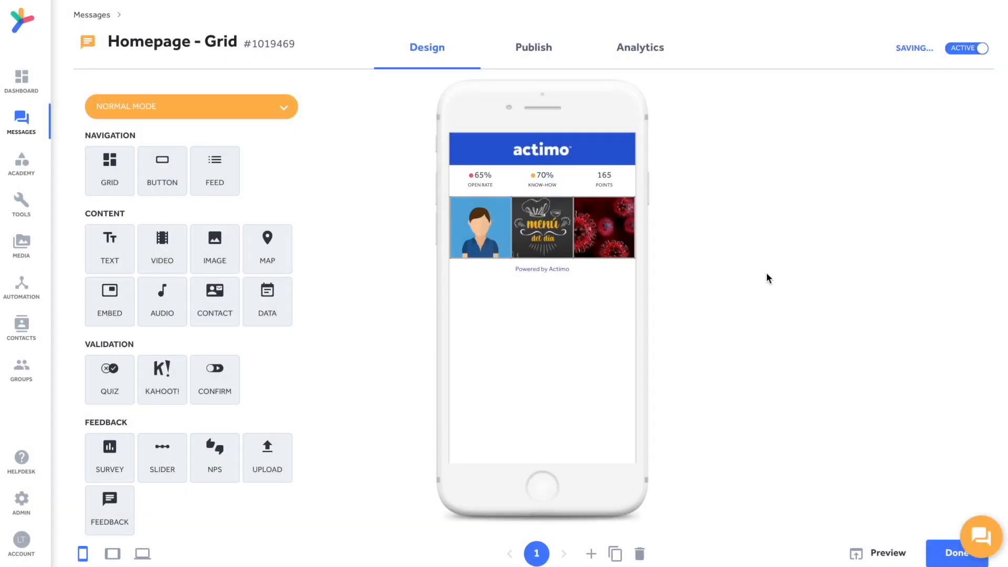
pyautogui.moveTo(630, 284)
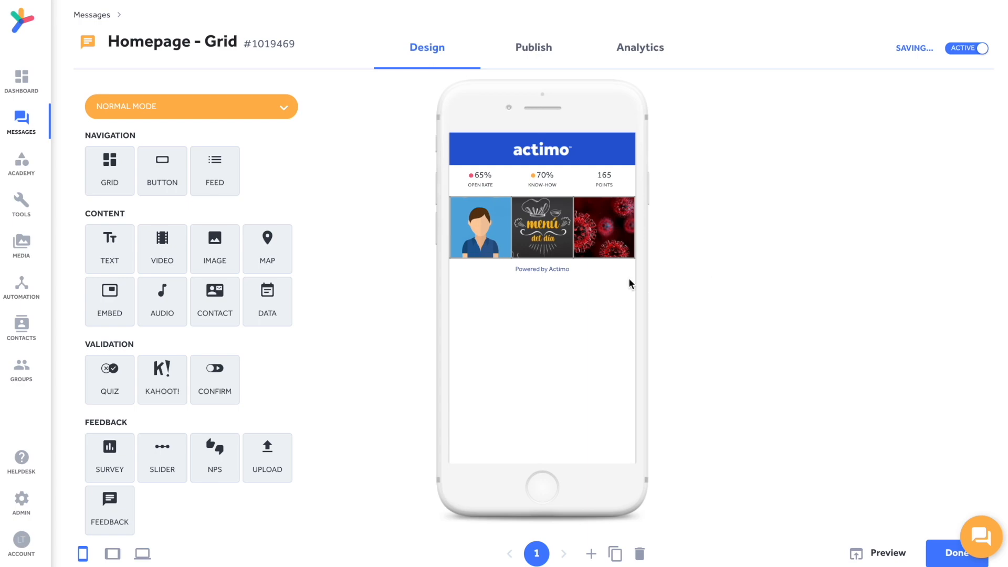
# Add a Feed module below the grid with default settings and save it.
pyautogui.click(214, 170)
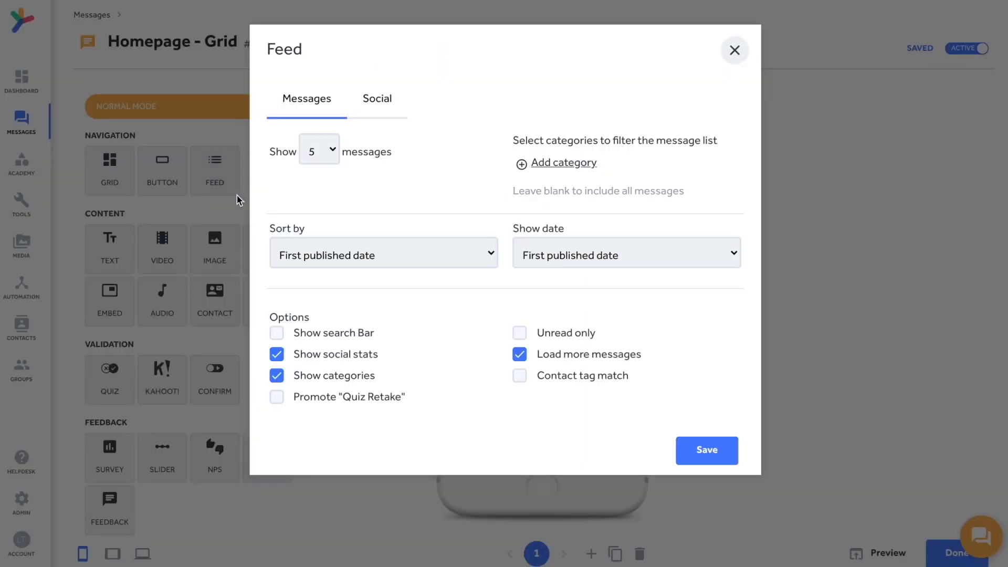
pyautogui.click(706, 450)
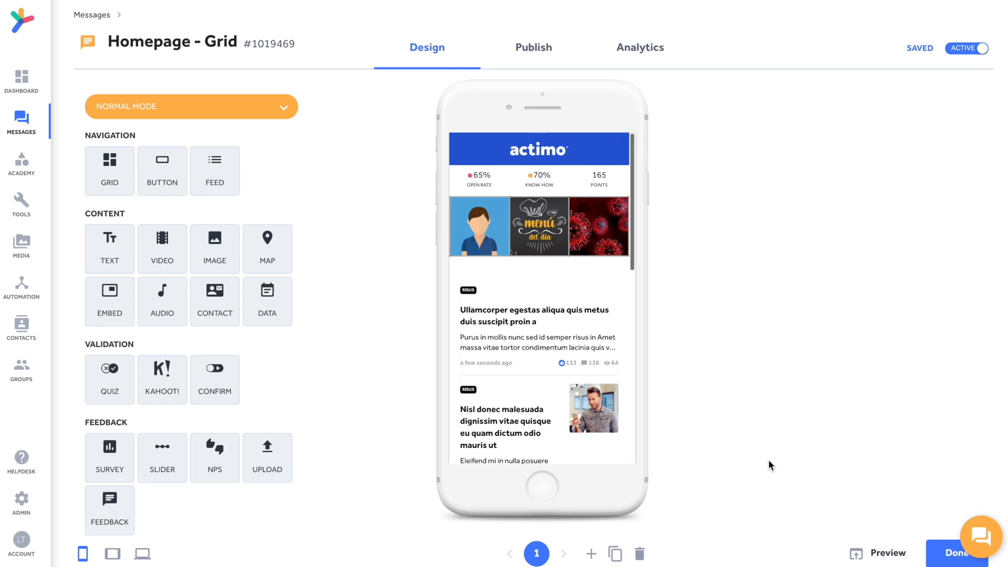
pyautogui.moveTo(781, 464)
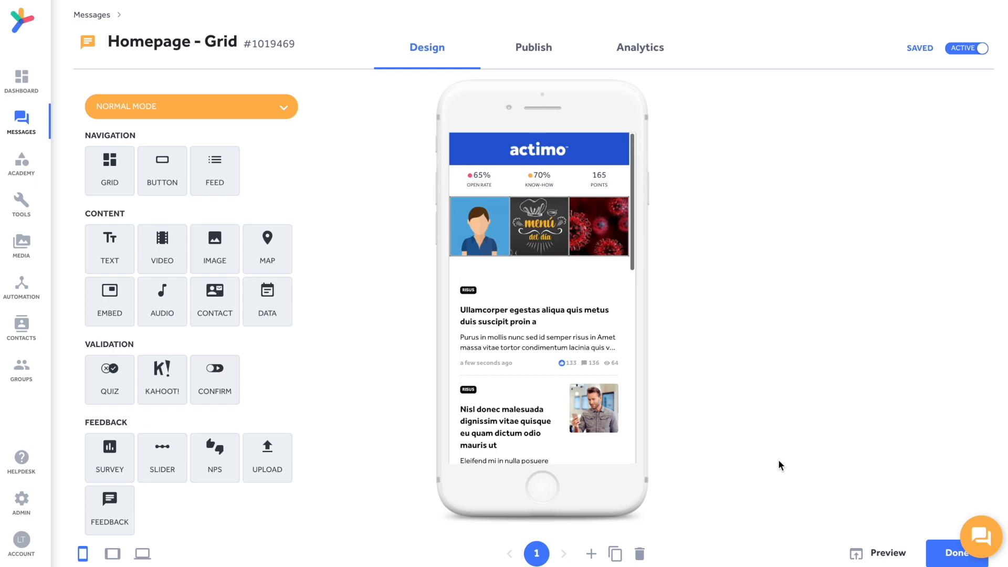